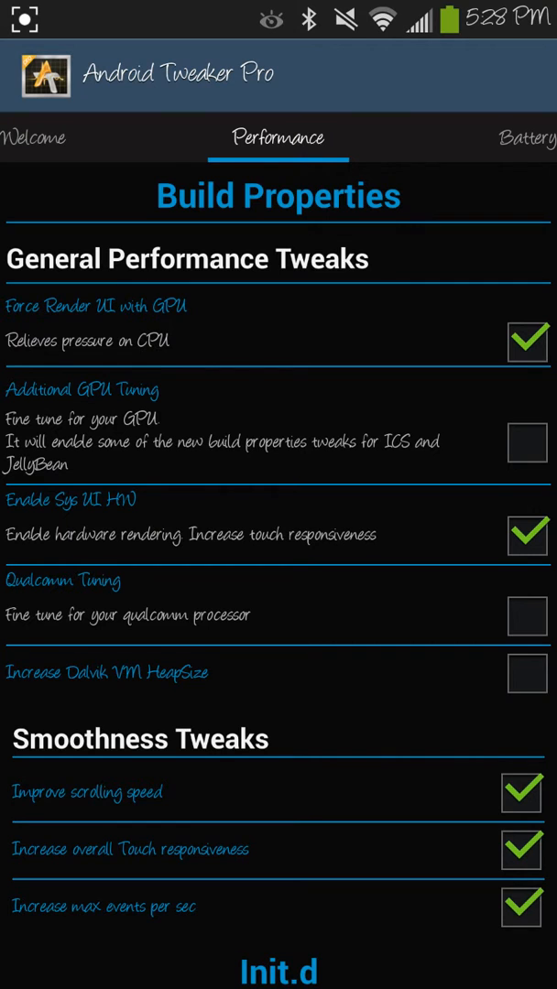
# Step: Scroll through the Battery tweaks and on into the Network tab's Signal Tweaks
pyautogui.scroll(-3)
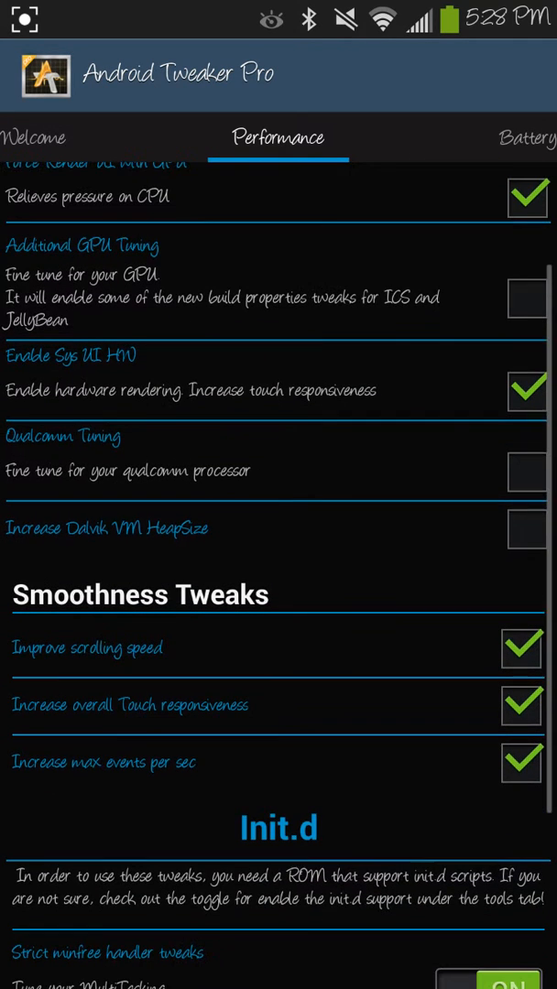
pyautogui.scroll(-3)
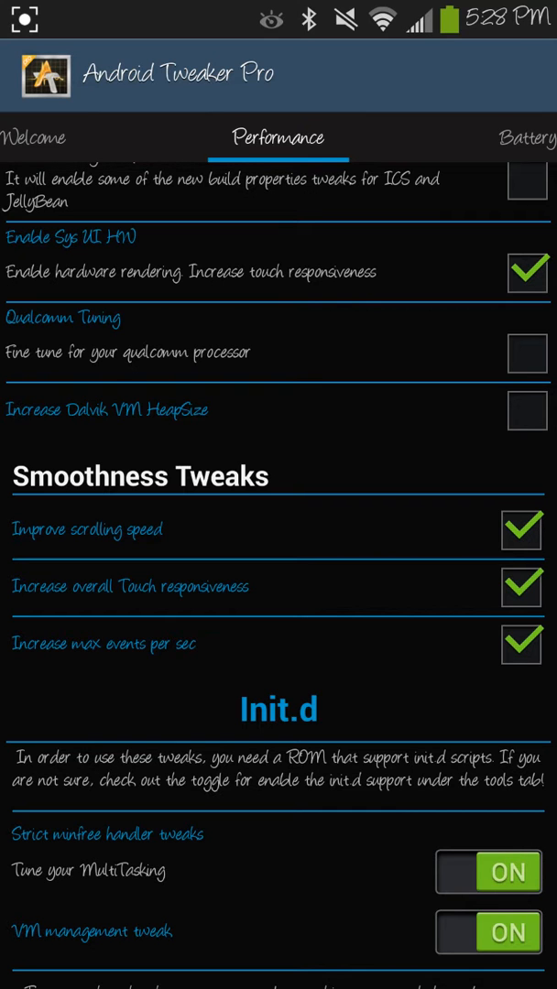
pyautogui.scroll(-3)
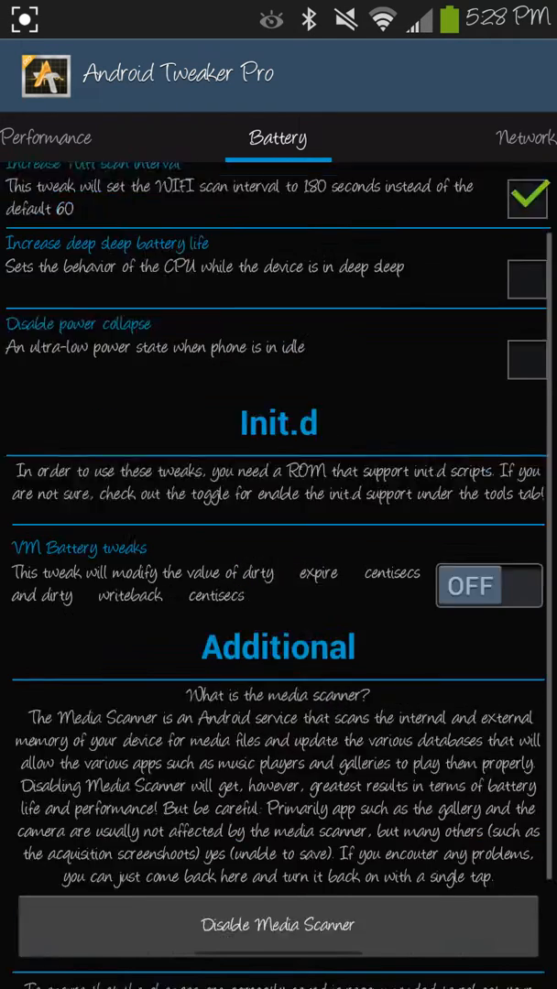
pyautogui.scroll(-3)
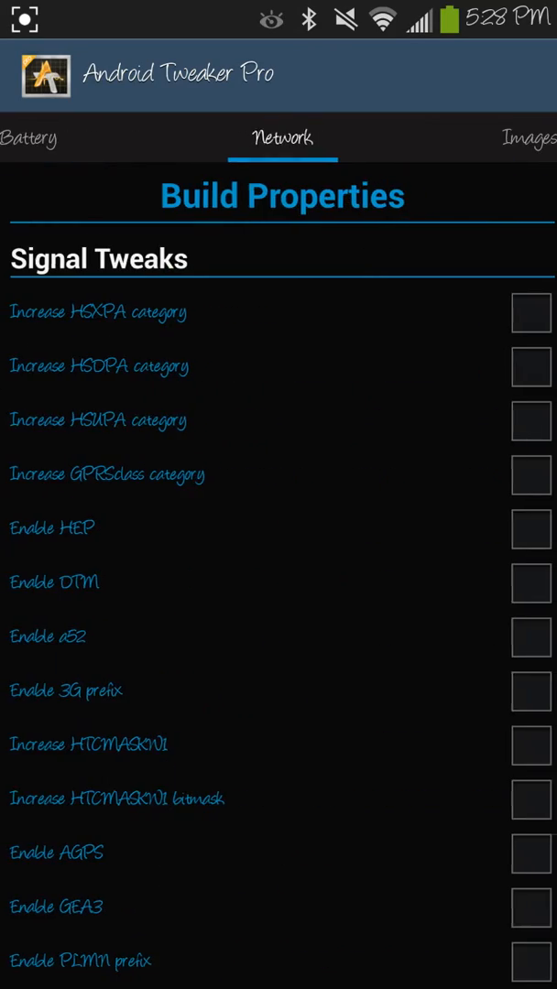
pyautogui.scroll(-3)
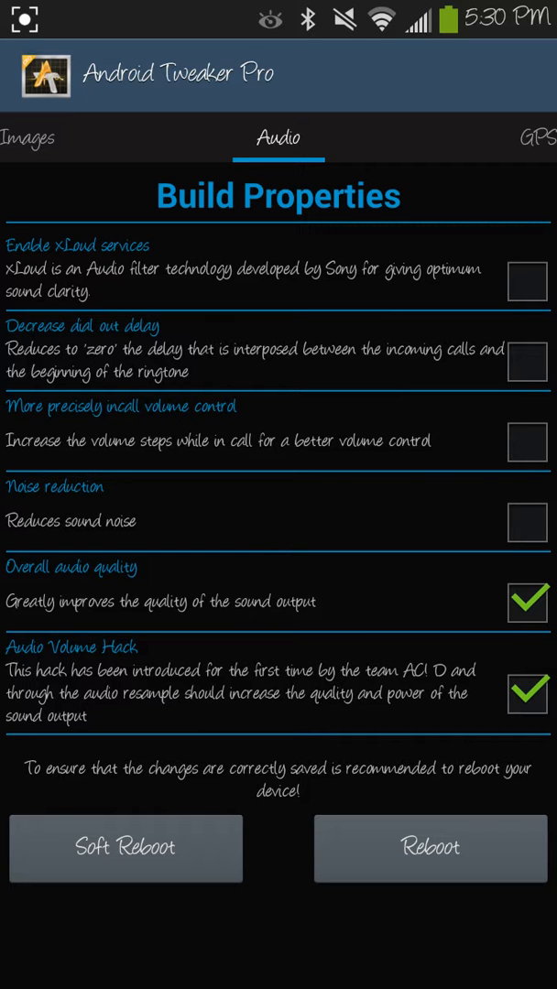
# Step: Switch from the Audio tweaks to the GPS tab listing continents and countries
pyautogui.click(535, 138)
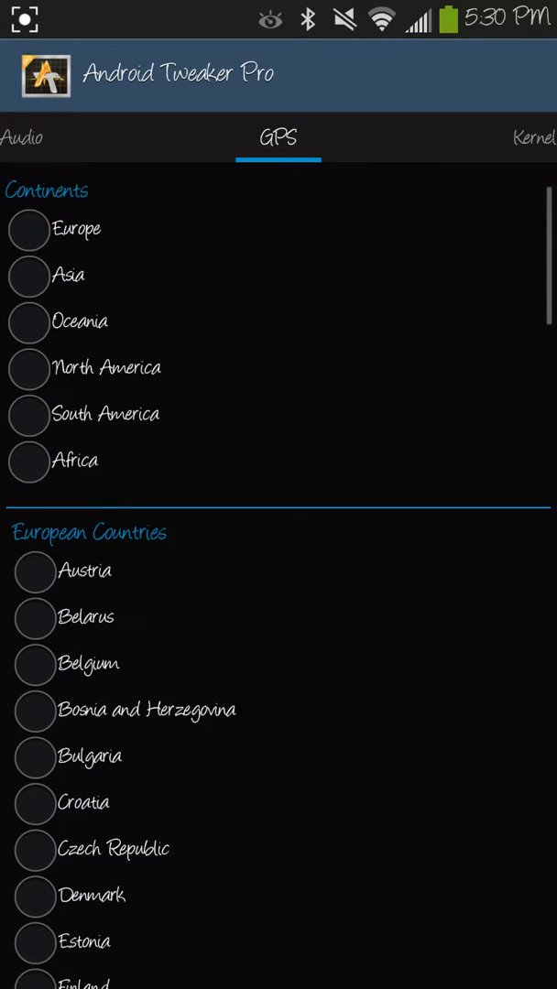
# Step: Scroll through the Kernel tweaks showing asset purging and kernel optimization enabled
pyautogui.scroll(-3)
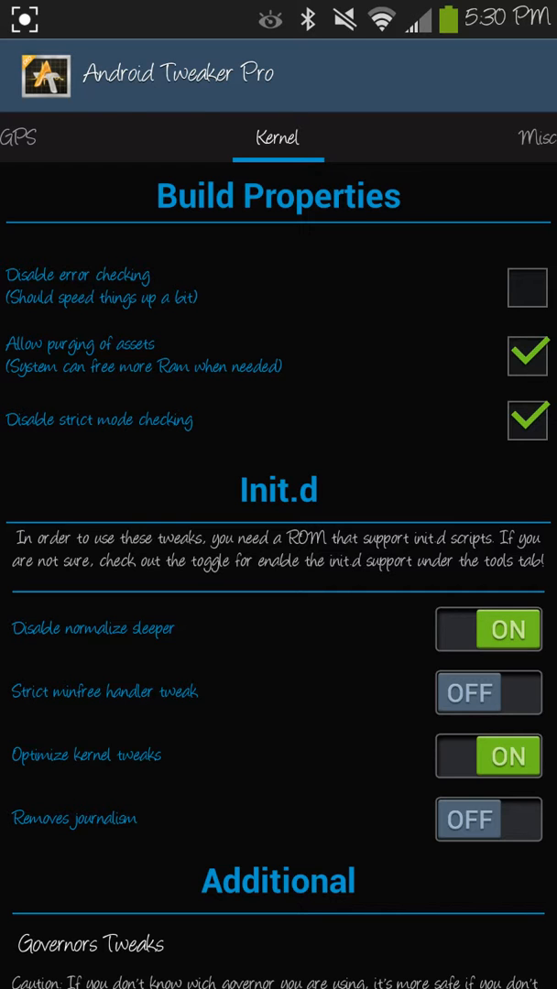
pyautogui.scroll(-3)
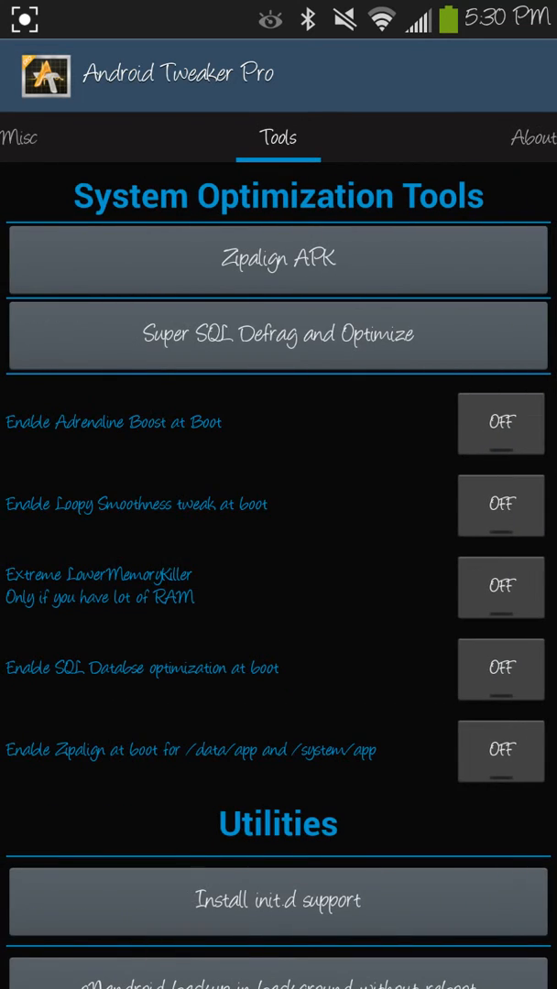
# Step: Scroll past the remaining system tools and switch to the About page with credits
pyautogui.scroll(-3)
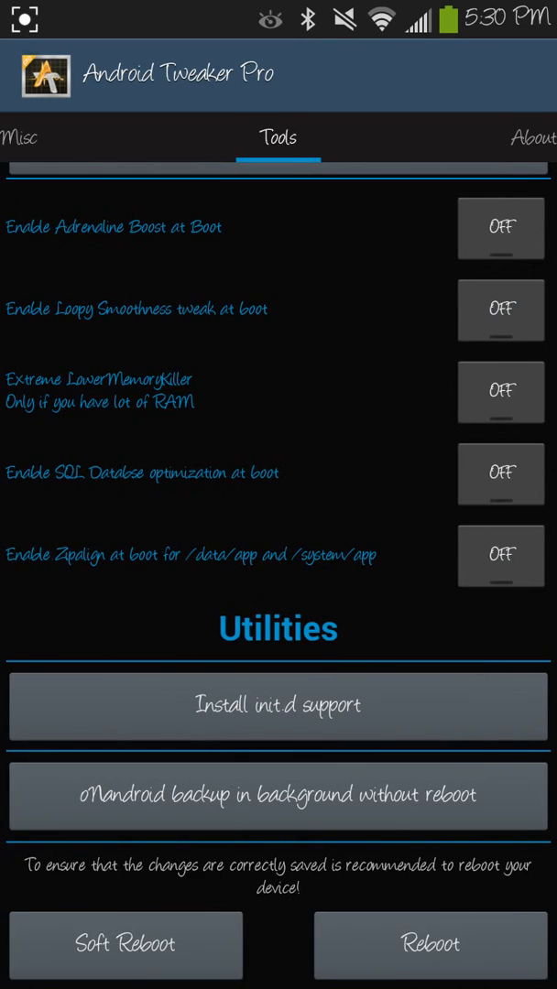
pyautogui.click(276, 138)
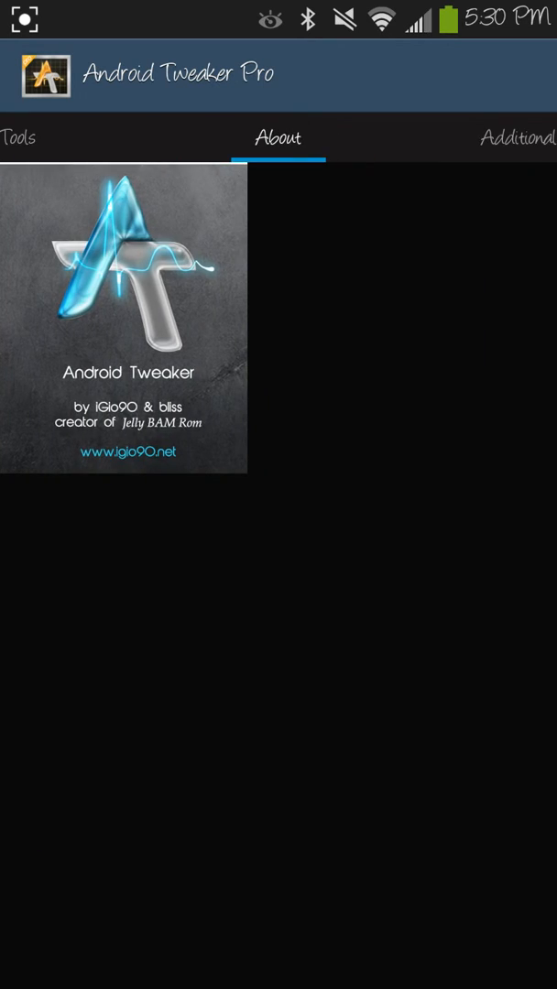